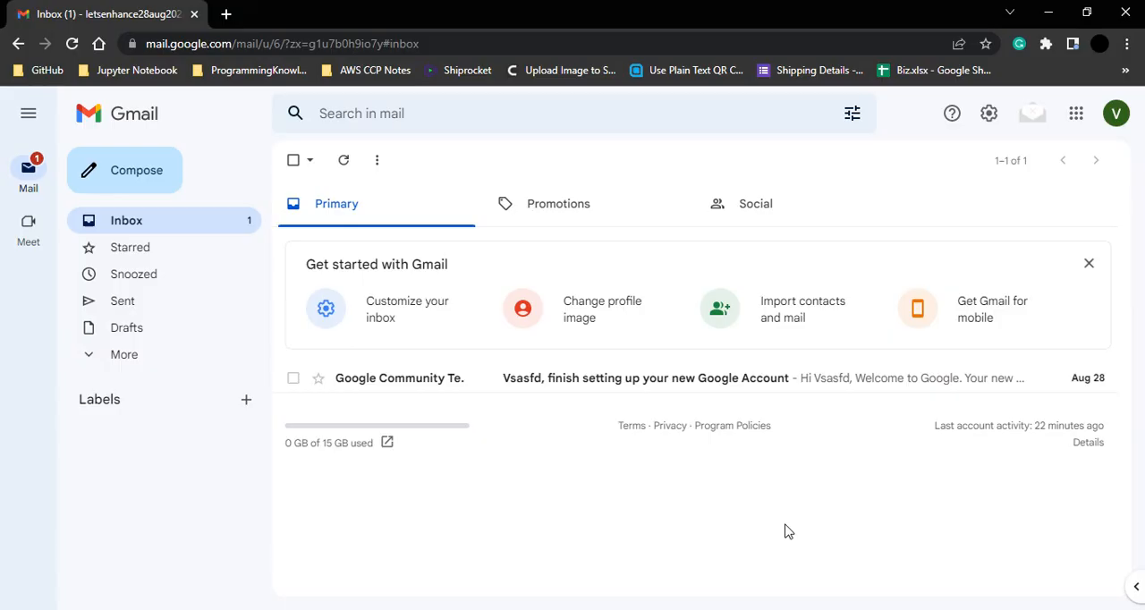
mouse_move(757, 511)
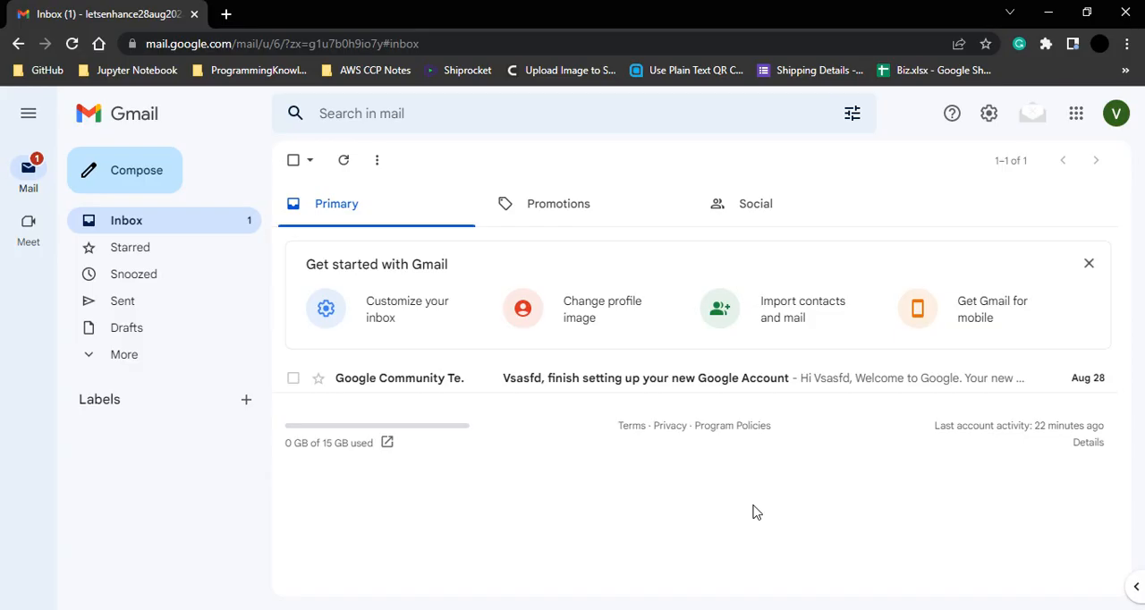
mouse_move(1015, 282)
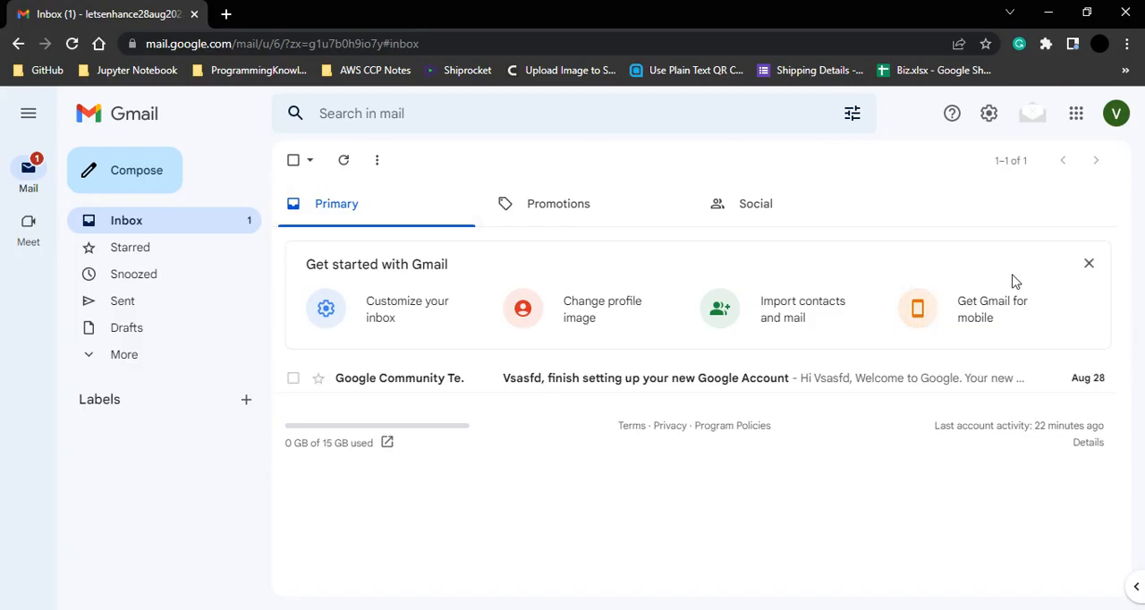
mouse_move(989, 114)
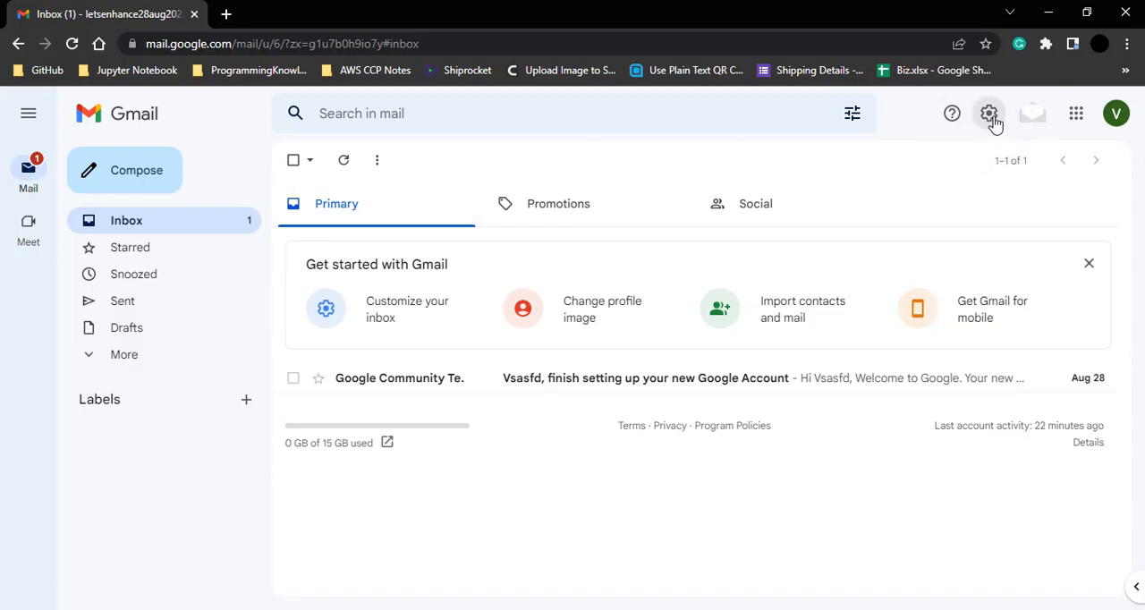
Enable Google Chat under Settings > Chat and Meet and save the change.
click(988, 113)
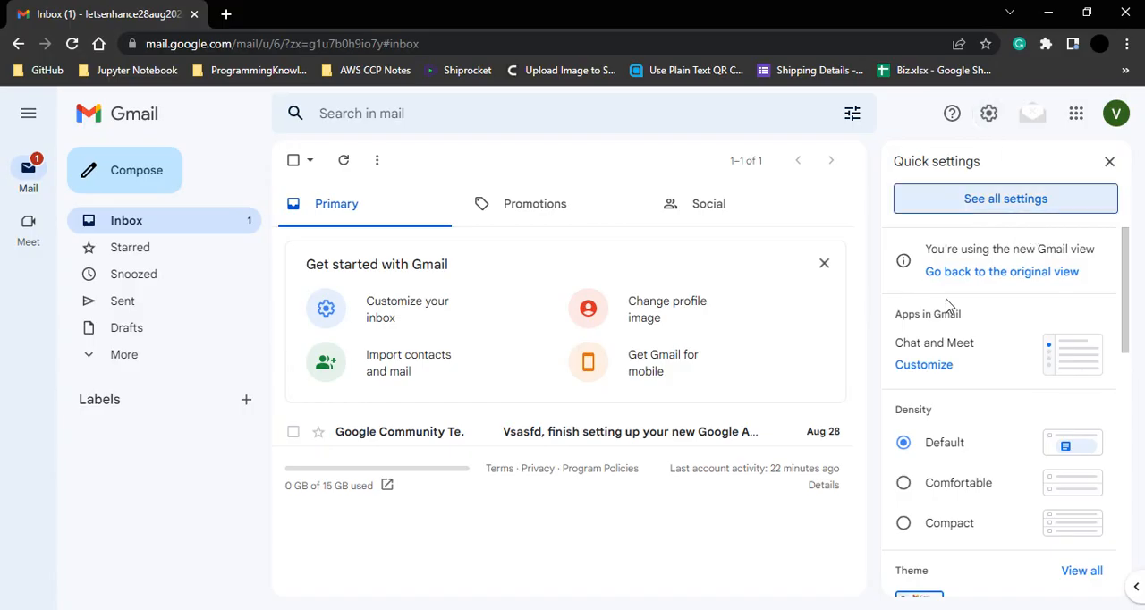
click(1004, 199)
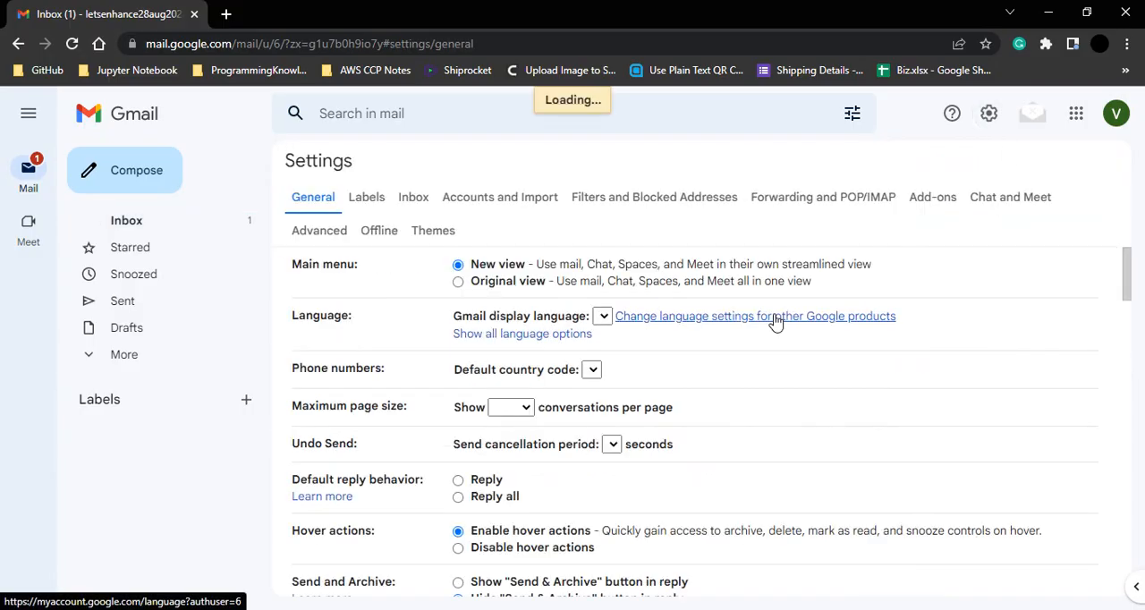
click(1010, 197)
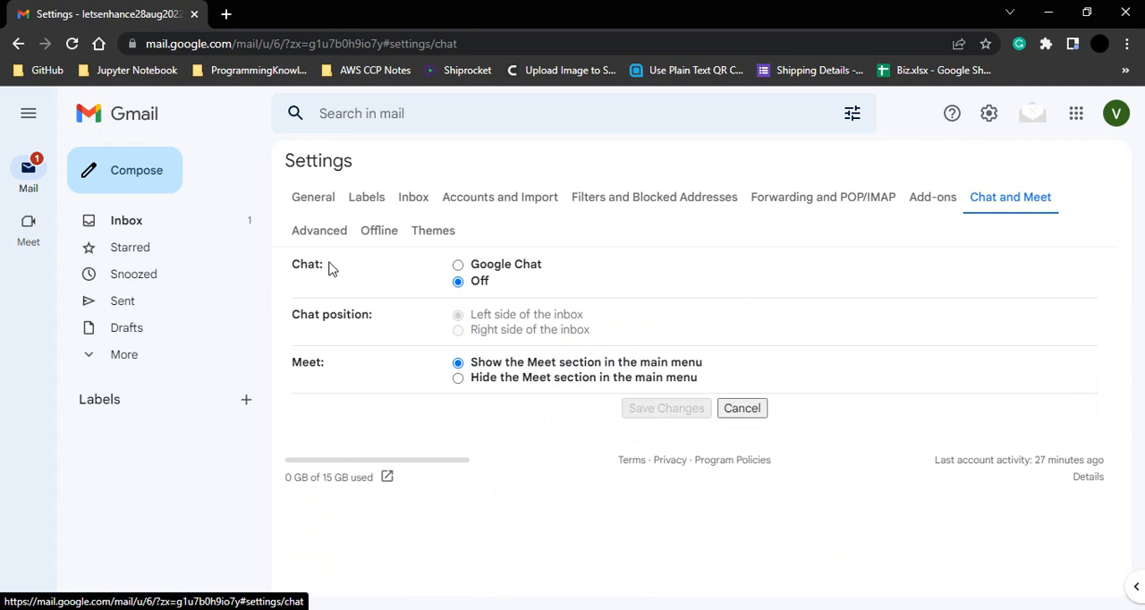
click(458, 264)
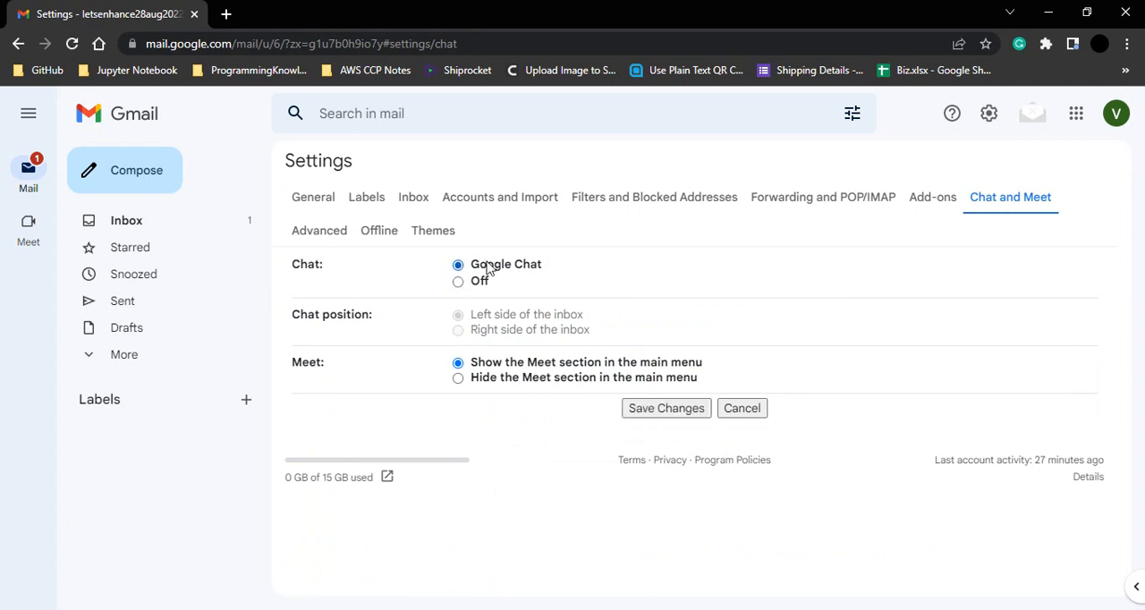
click(666, 408)
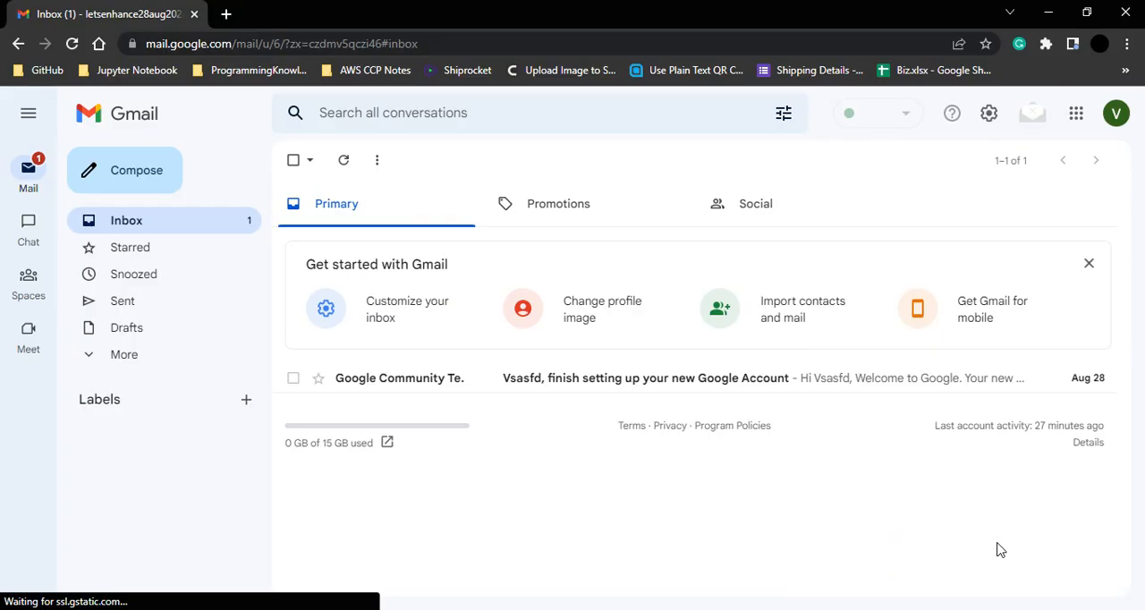
mouse_move(905, 103)
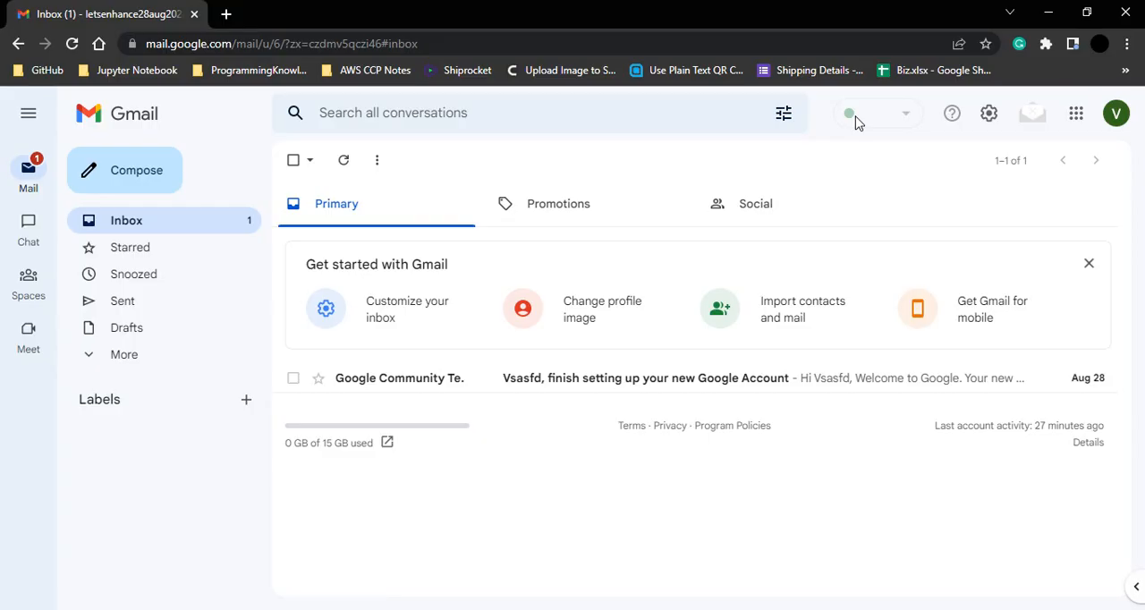
Visit the Chat section in the left rail, then return to the Mail inbox.
click(27, 229)
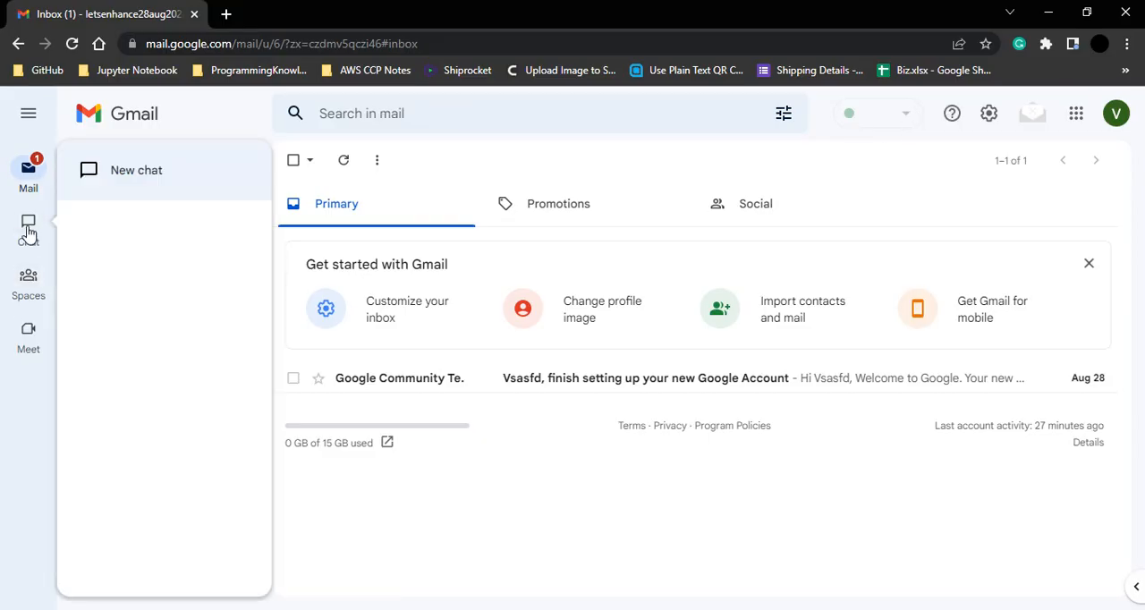
click(28, 227)
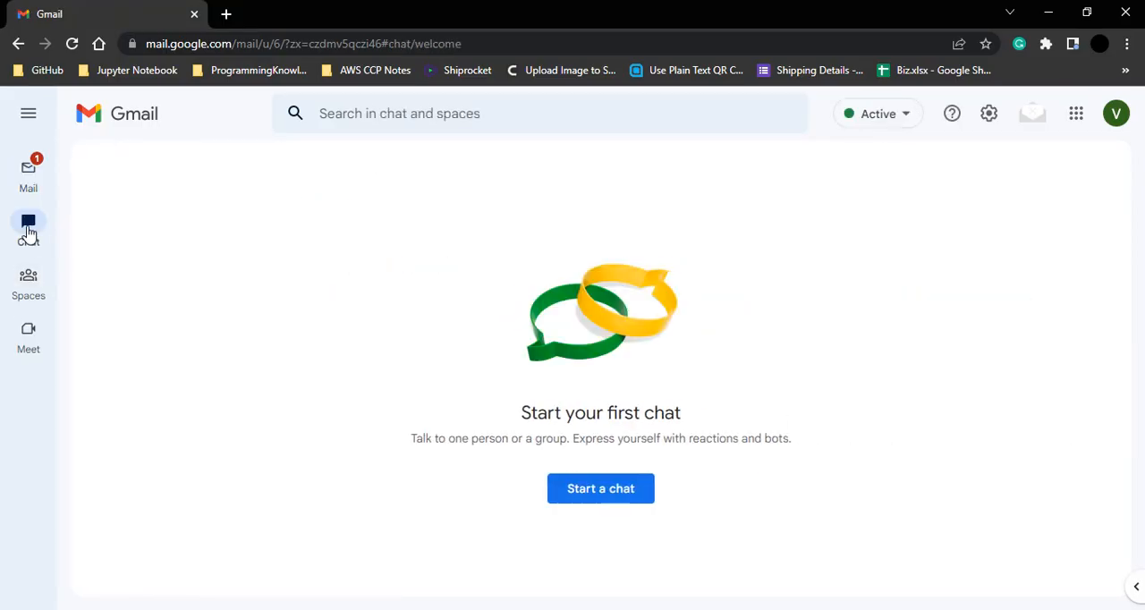
click(29, 170)
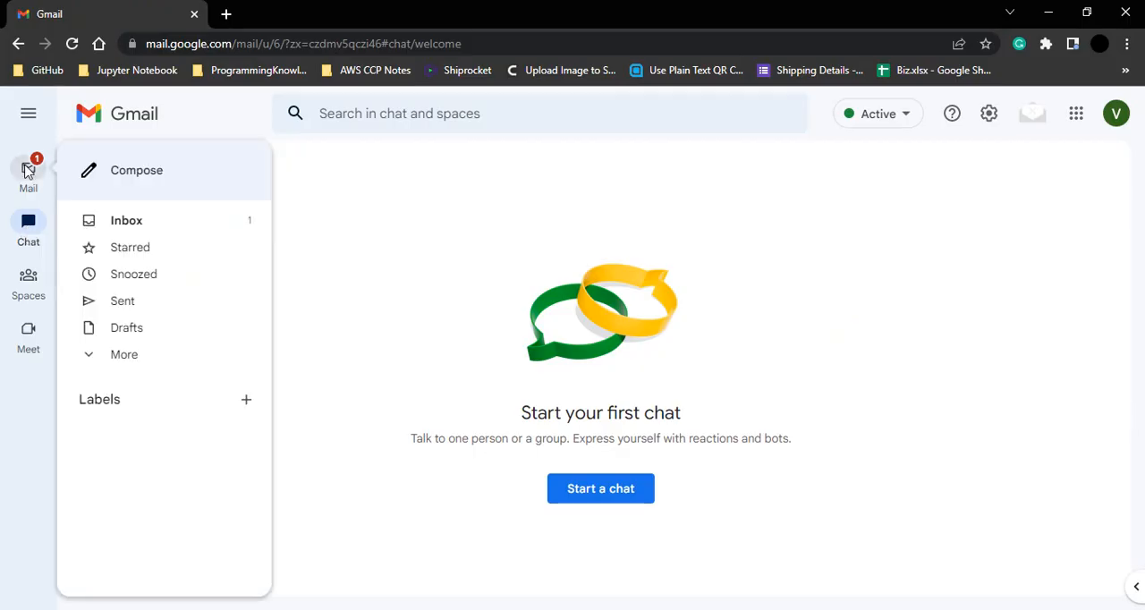
click(28, 174)
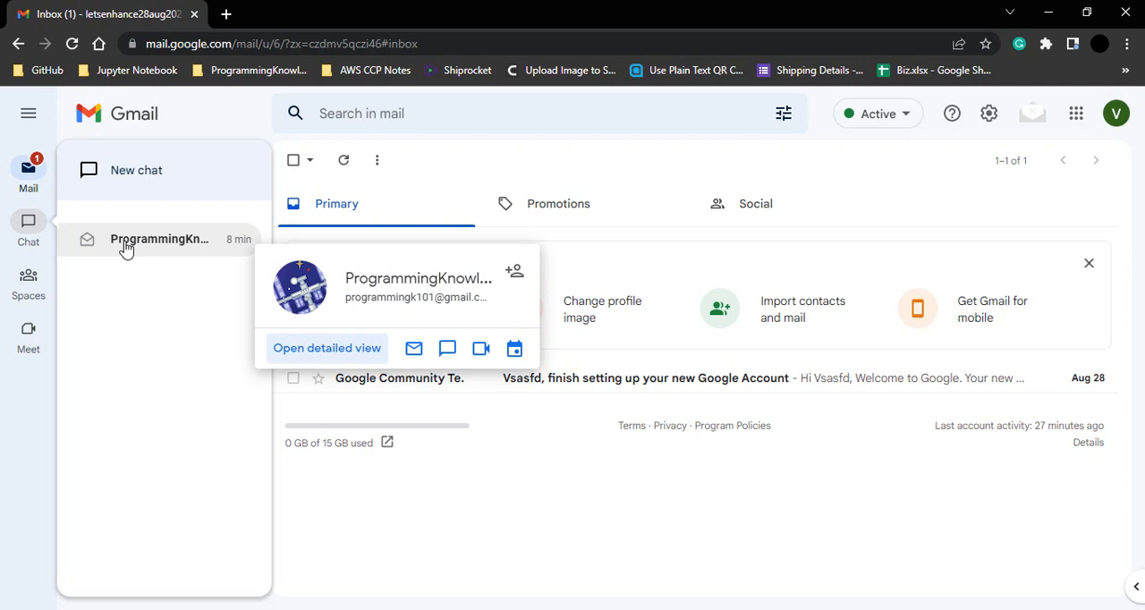
Open the ProgrammingKnowledge Channel chat from the Chat list.
click(159, 239)
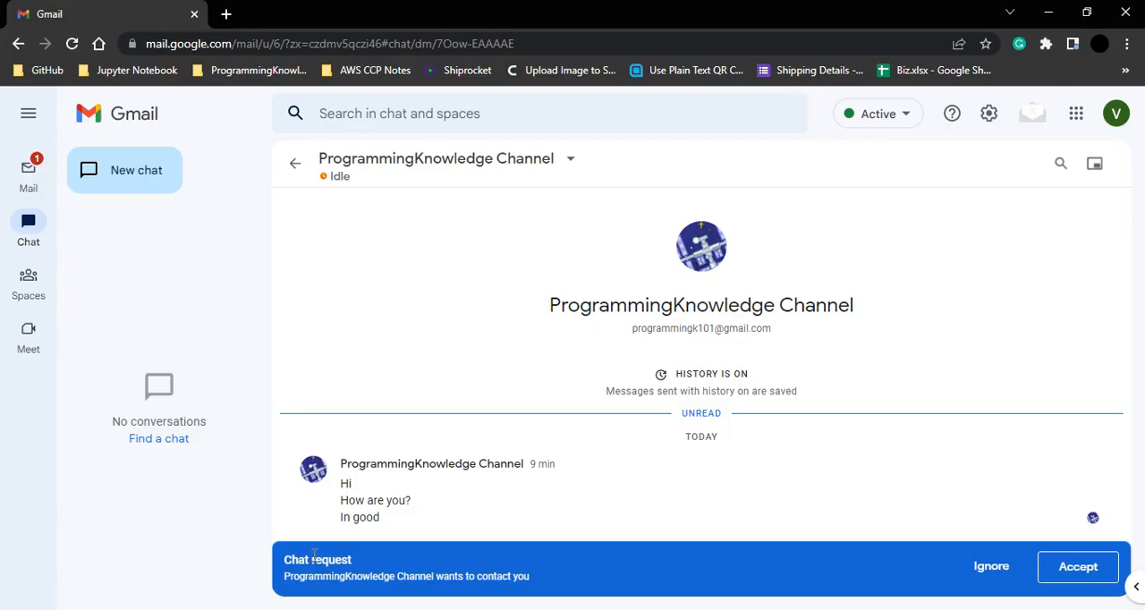
mouse_move(409, 576)
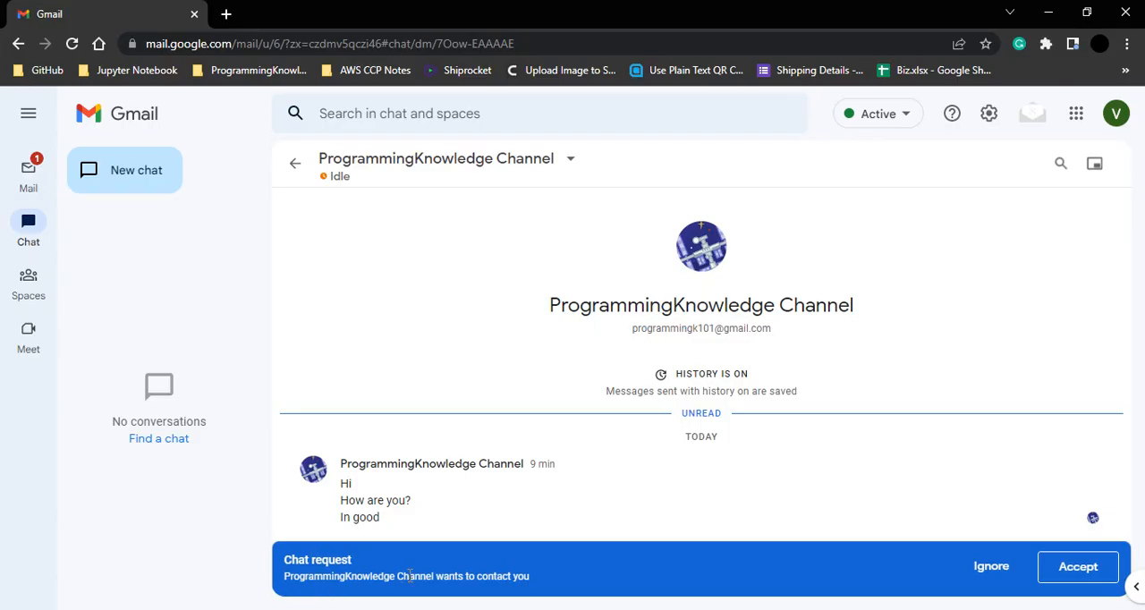
mouse_move(534, 581)
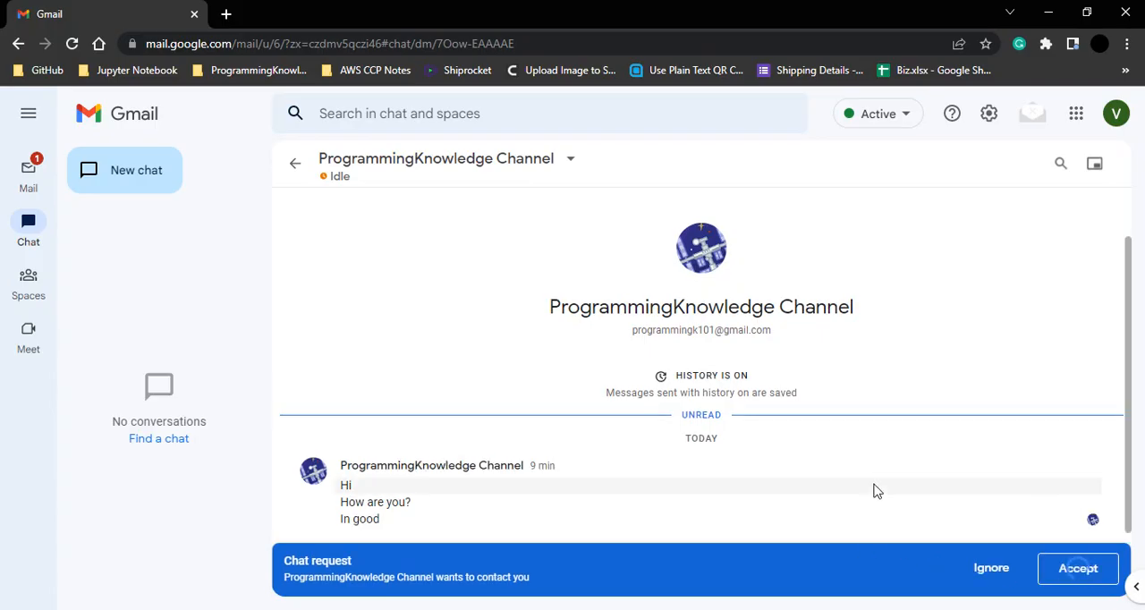
Accept the ProgrammingKnowledge Channel chat request and focus the reply box.
click(1077, 568)
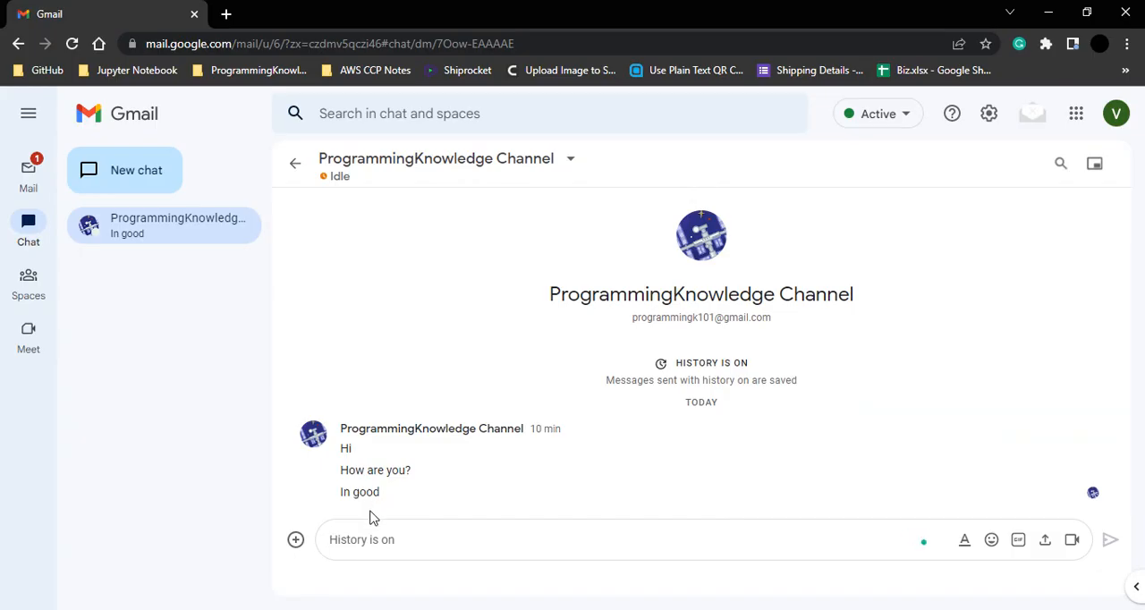
click(295, 539)
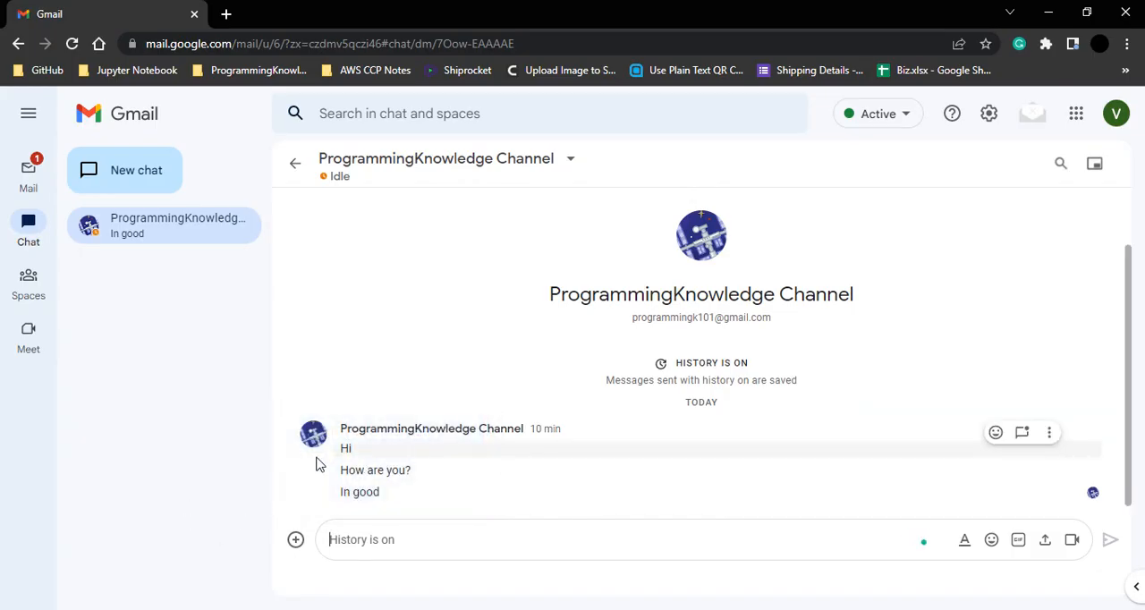
mouse_move(355, 487)
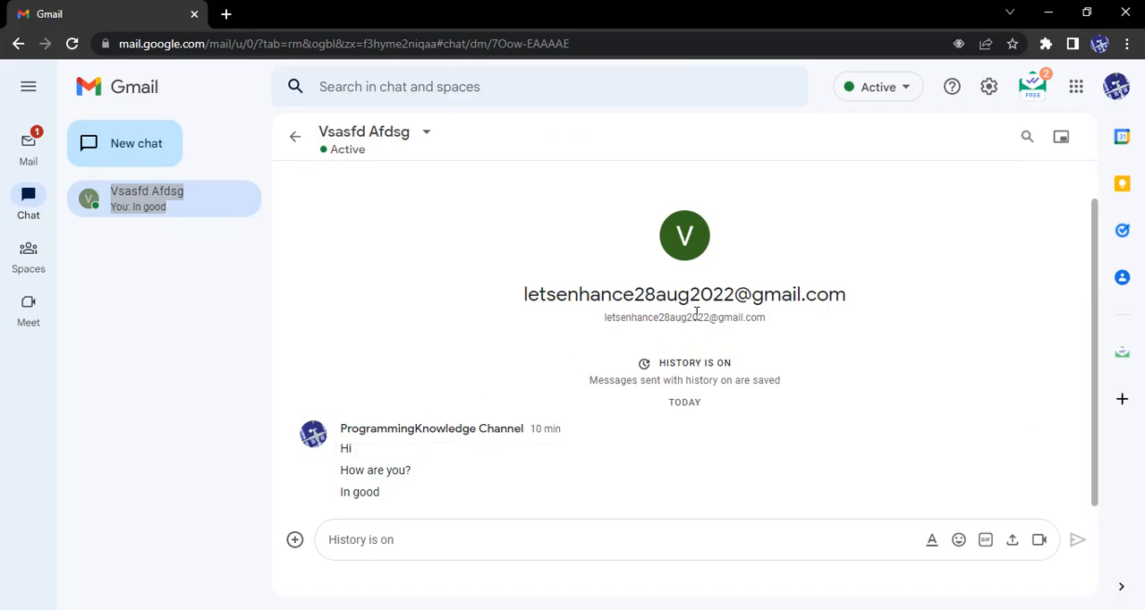
mouse_move(584, 322)
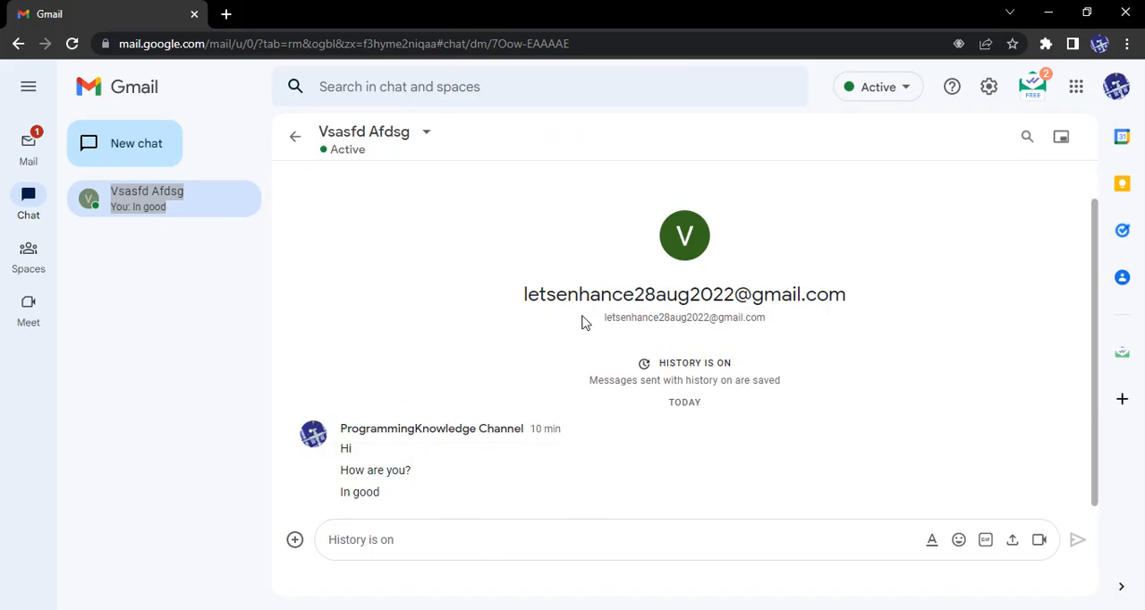
mouse_move(383, 169)
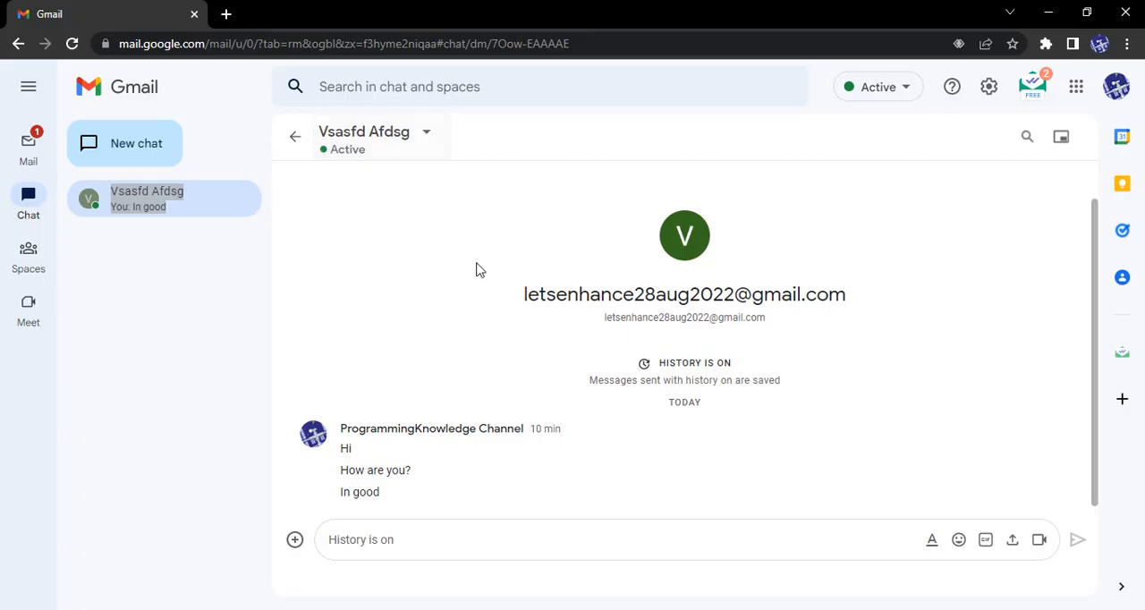
mouse_move(1032, 490)
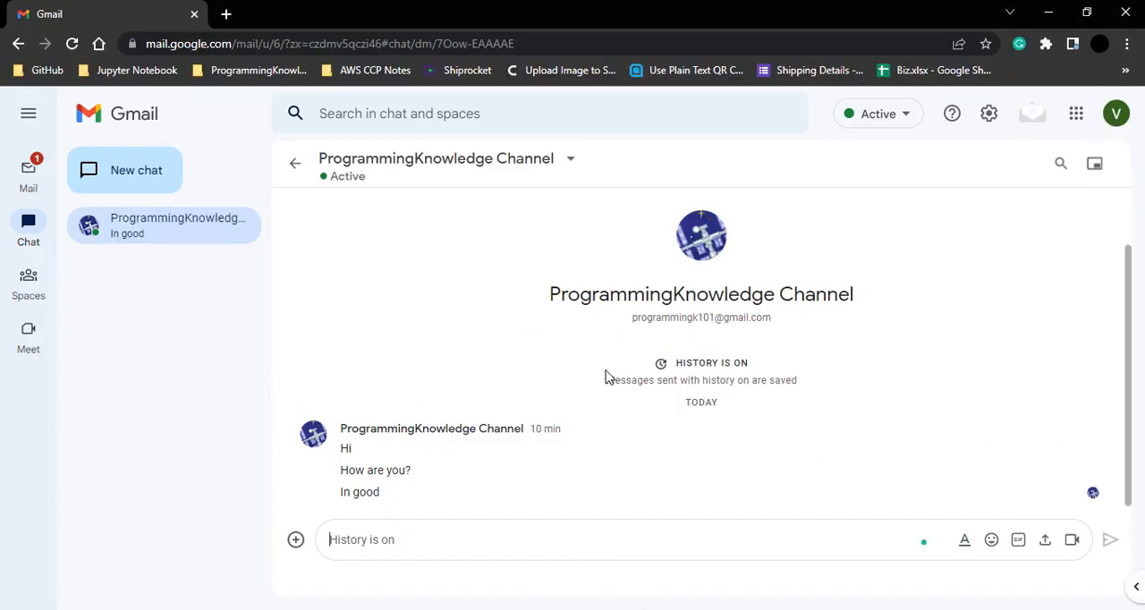
mouse_move(575, 374)
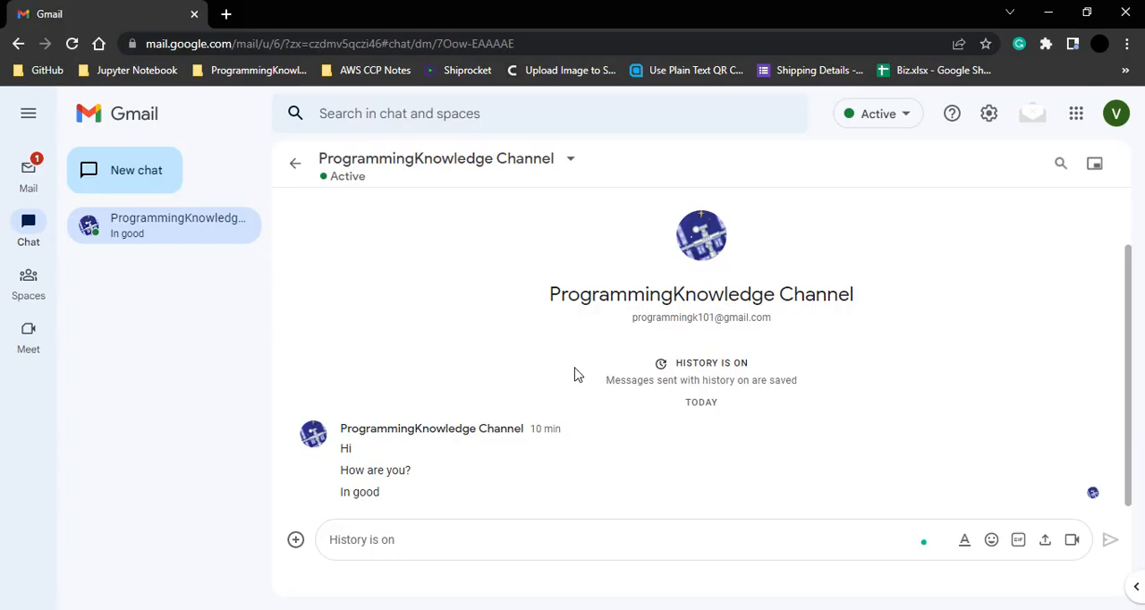
mouse_move(628, 436)
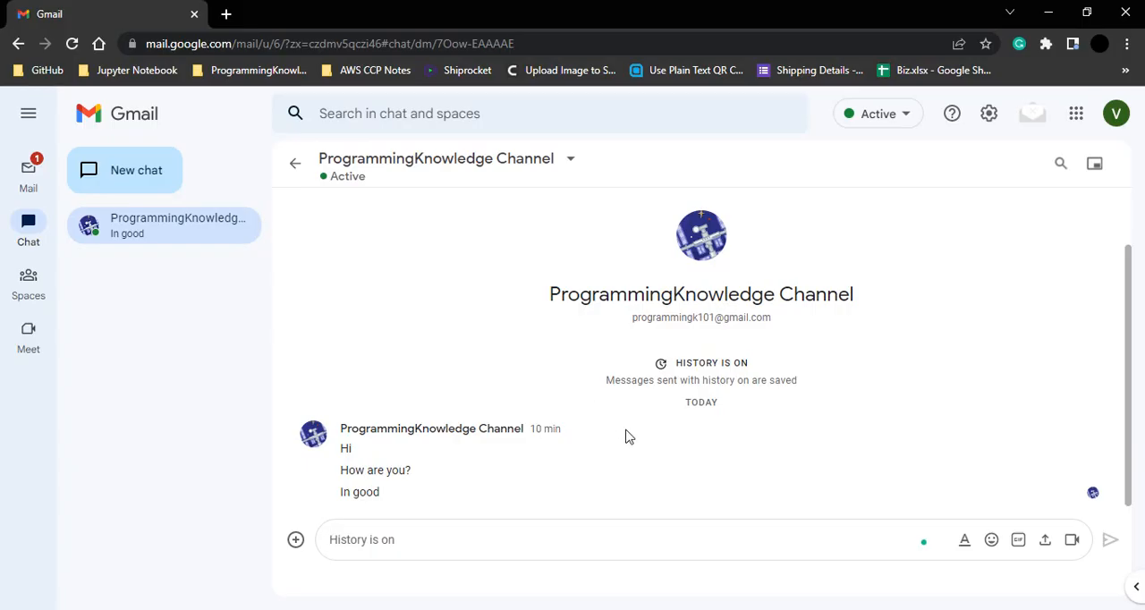